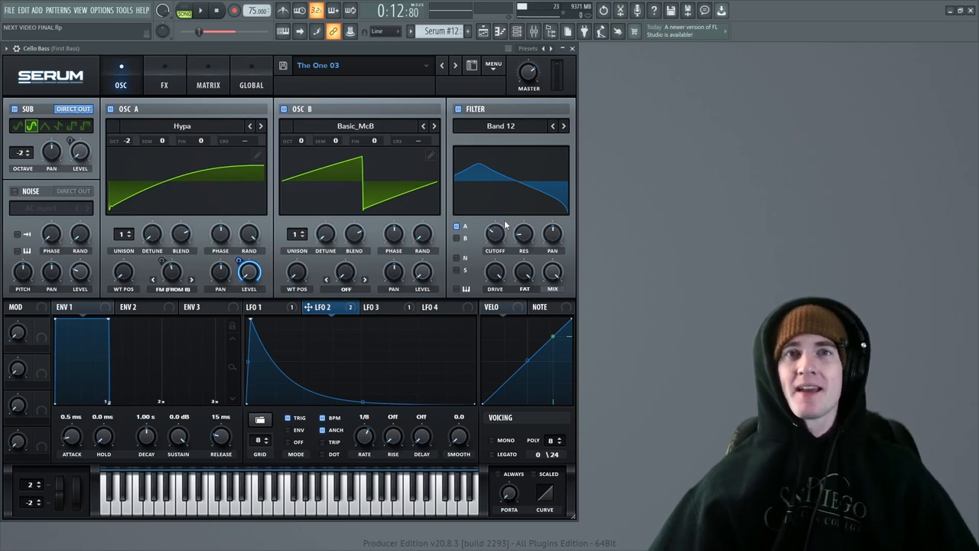
Reveal the finished patch's phaser, compressor, EQ and reverb filter in Serum's FX rack
click(163, 74)
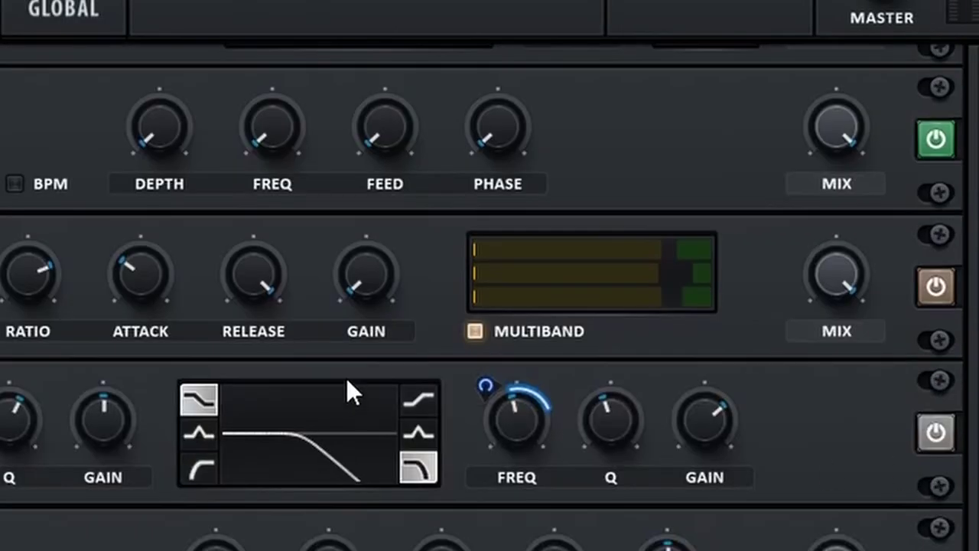
mouse_move(848, 264)
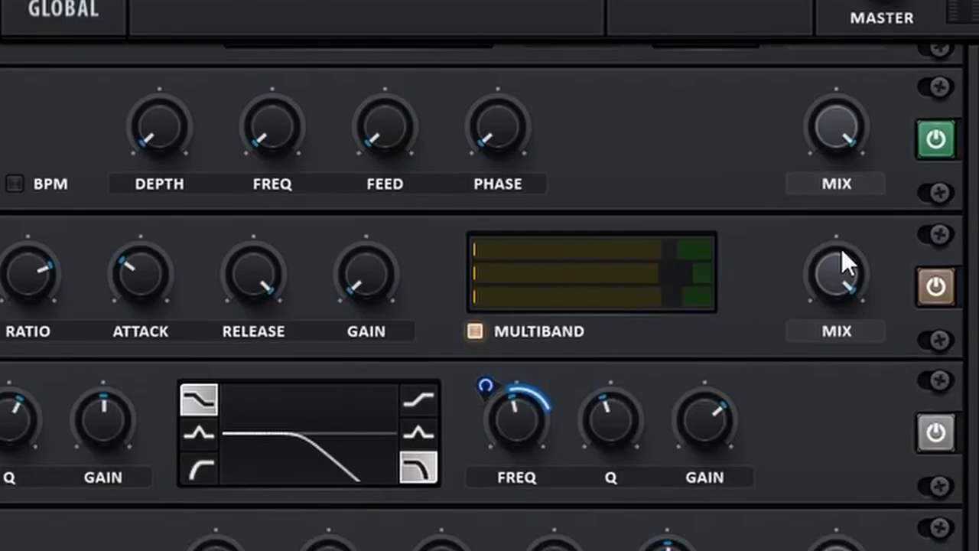
scroll(down, 3)
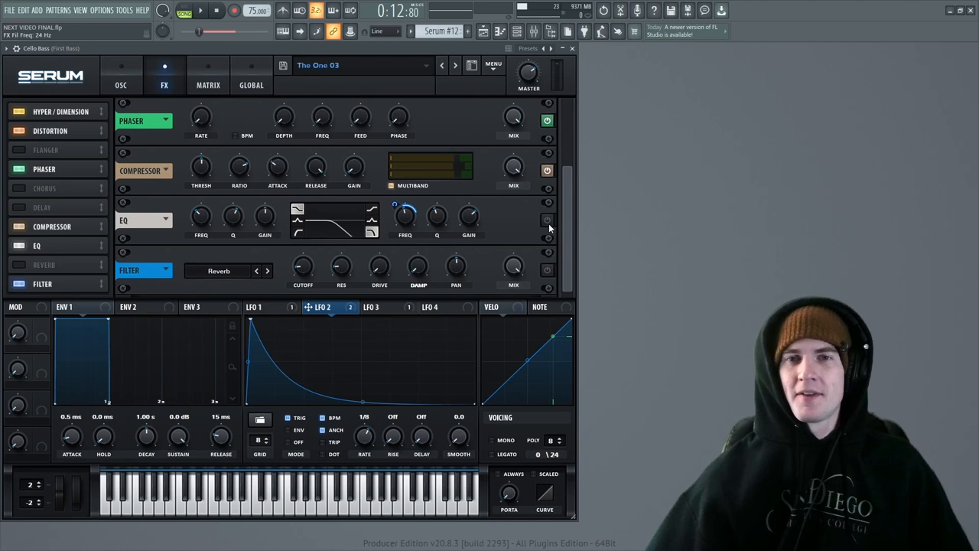
scroll(up, 3)
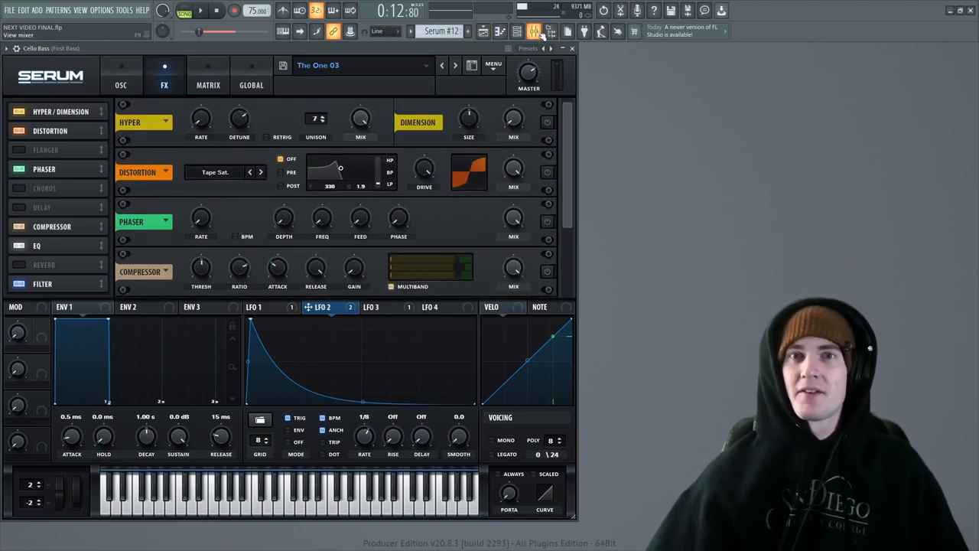
click(534, 32)
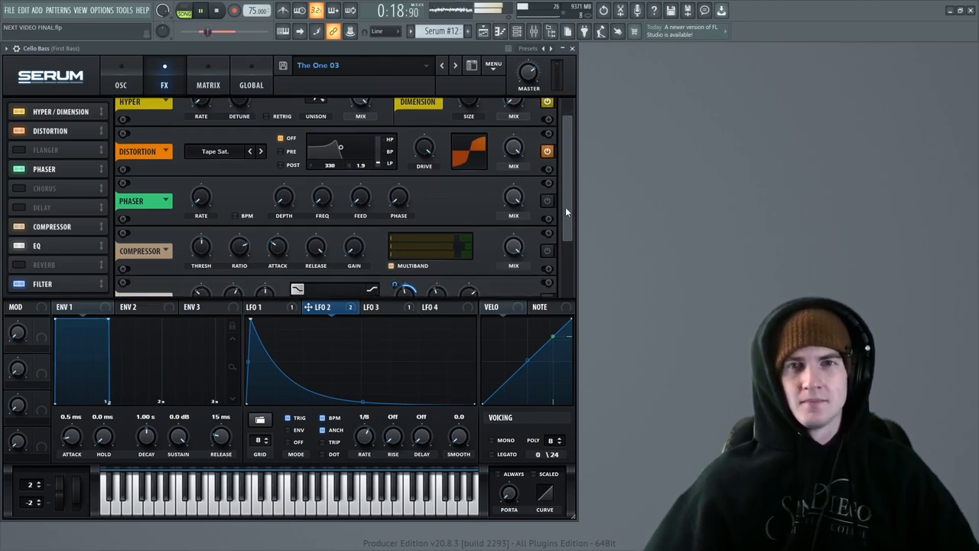
scroll(down, 3)
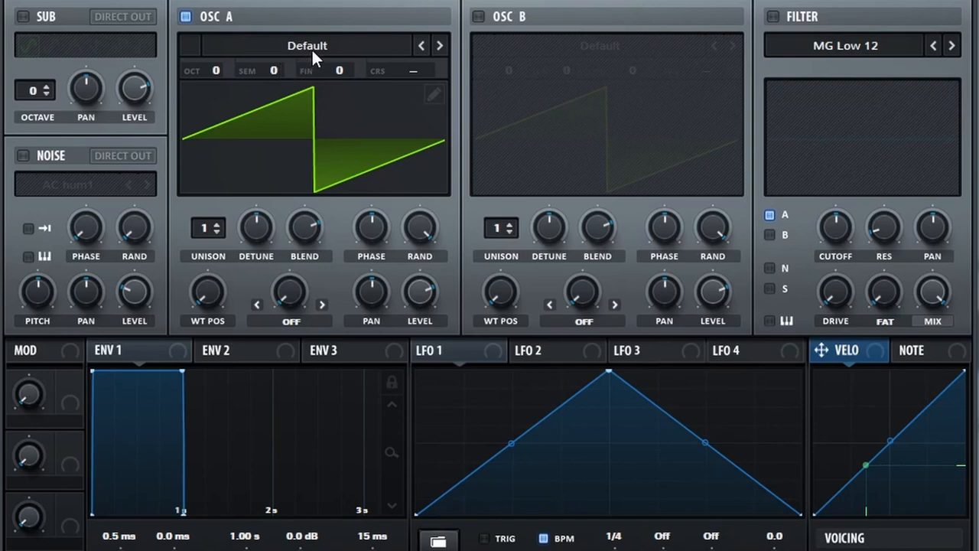
Load the Hypa wavetable into oscillator A and bend LFO 1 into a decaying curve
click(306, 45)
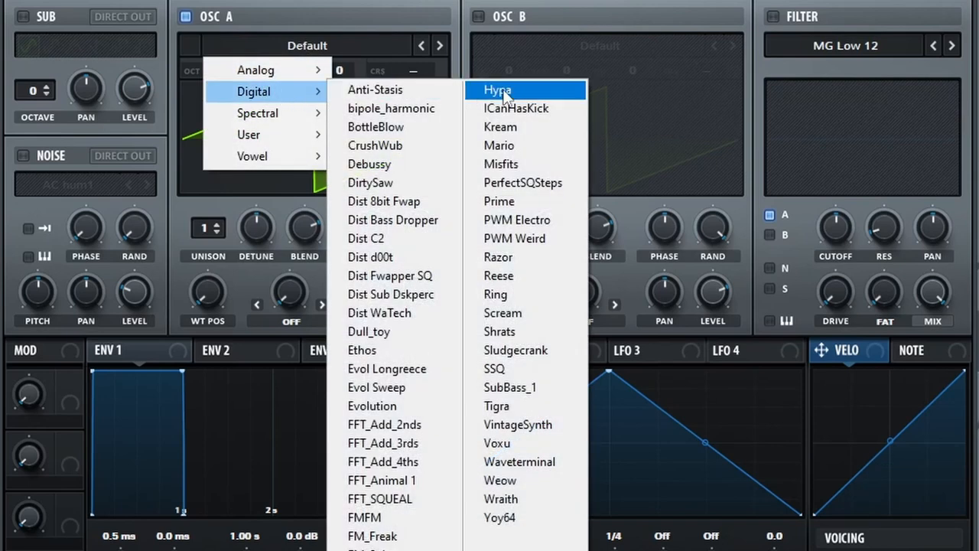
click(498, 90)
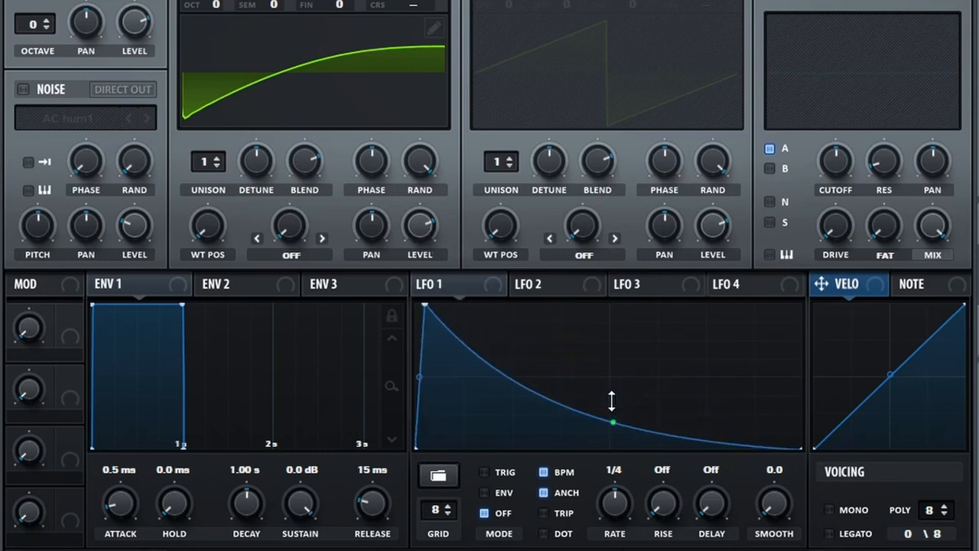
drag(612, 422, 612, 440)
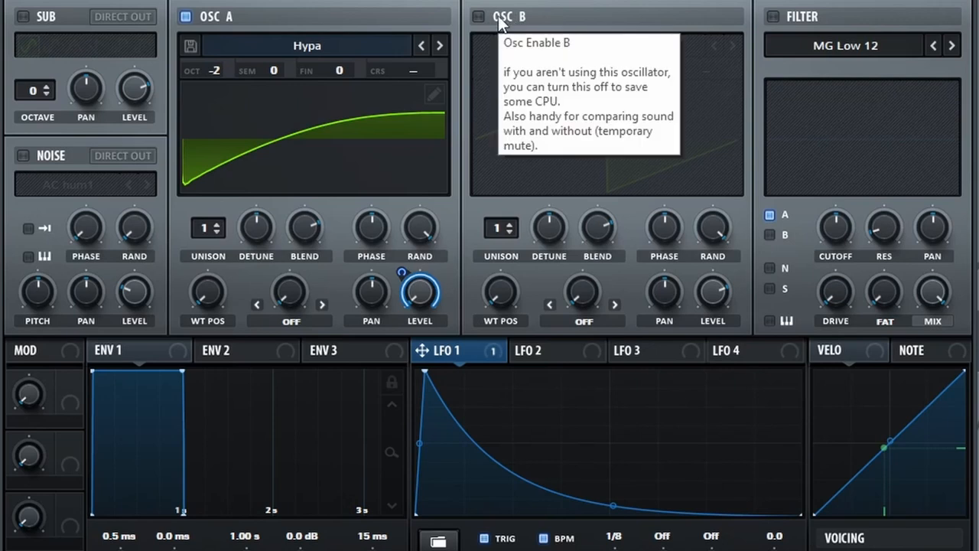
Enable oscillator B and set oscillator A's warp to FM from B at about 46%
click(478, 16)
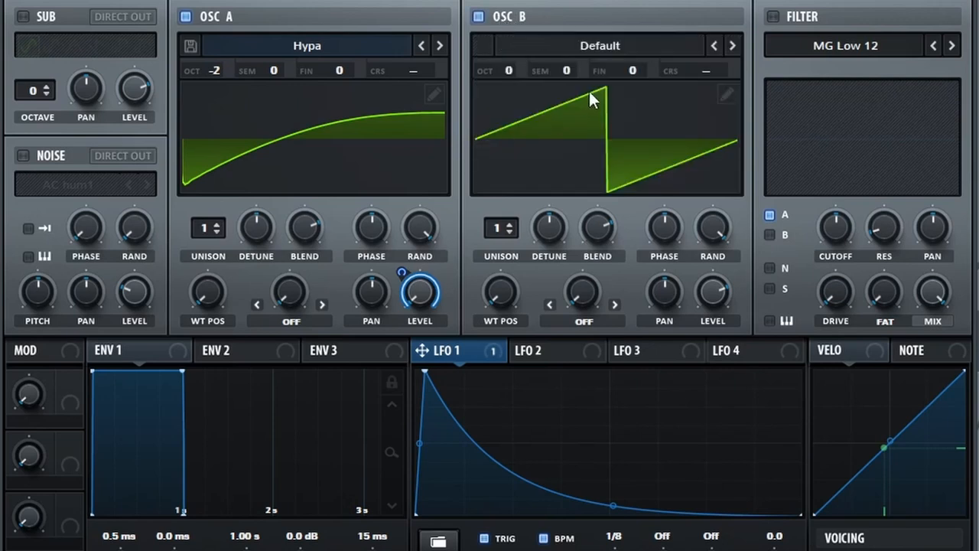
click(289, 321)
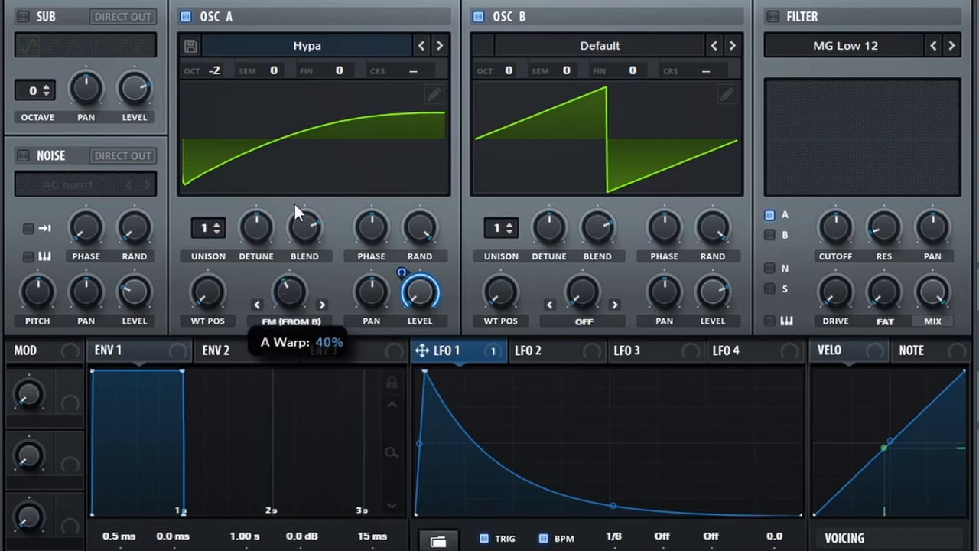
drag(305, 229, 305, 214)
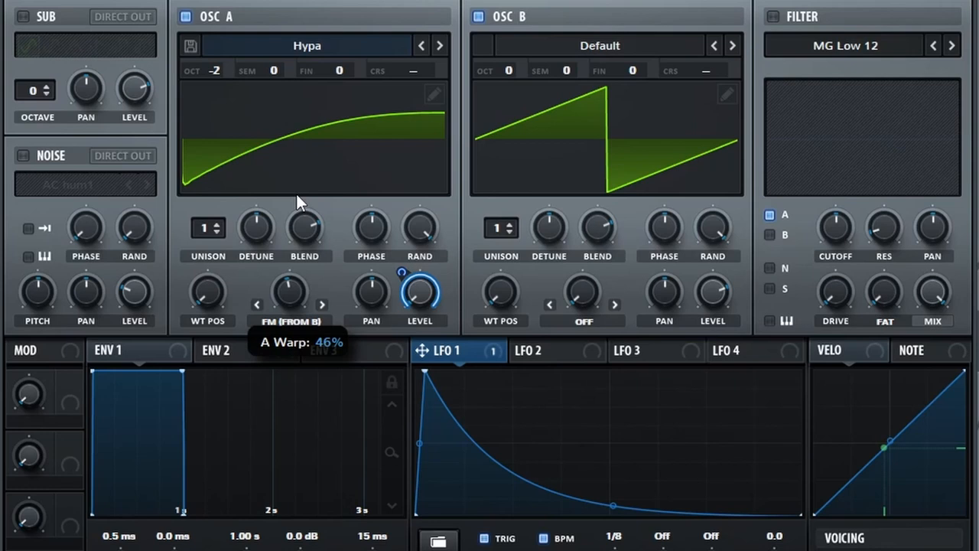
mouse_move(319, 386)
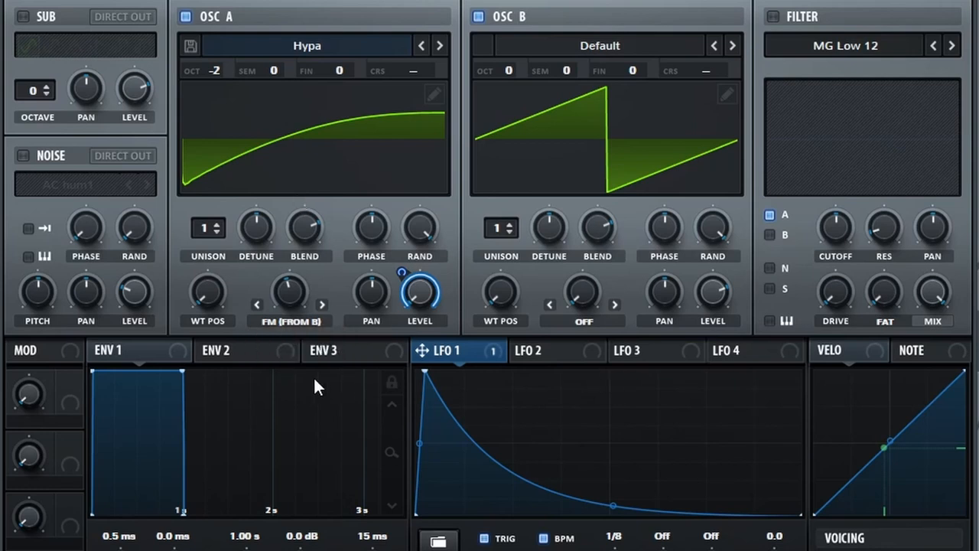
mouse_move(311, 301)
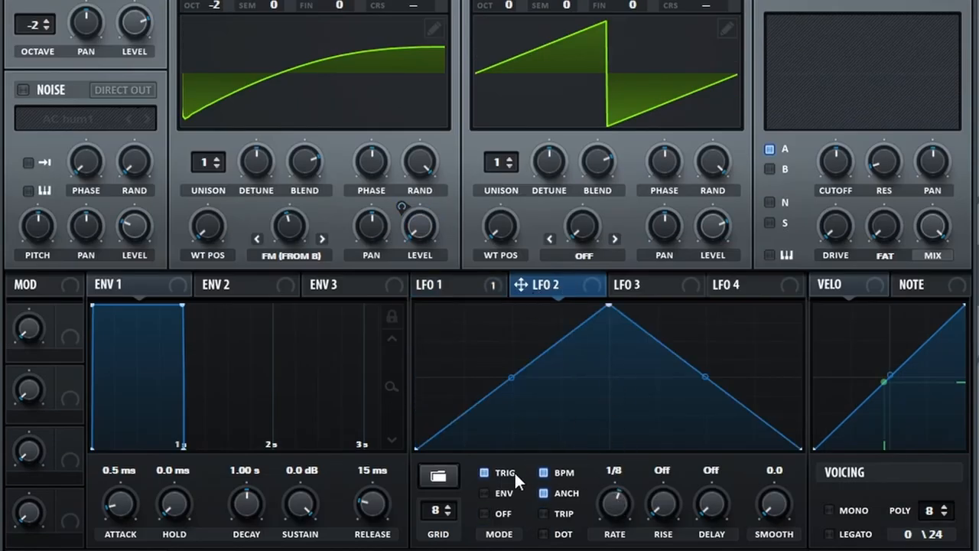
Scroll up through Serum's view while setting up LFO 2 and the sub oscillator
scroll(up, 3)
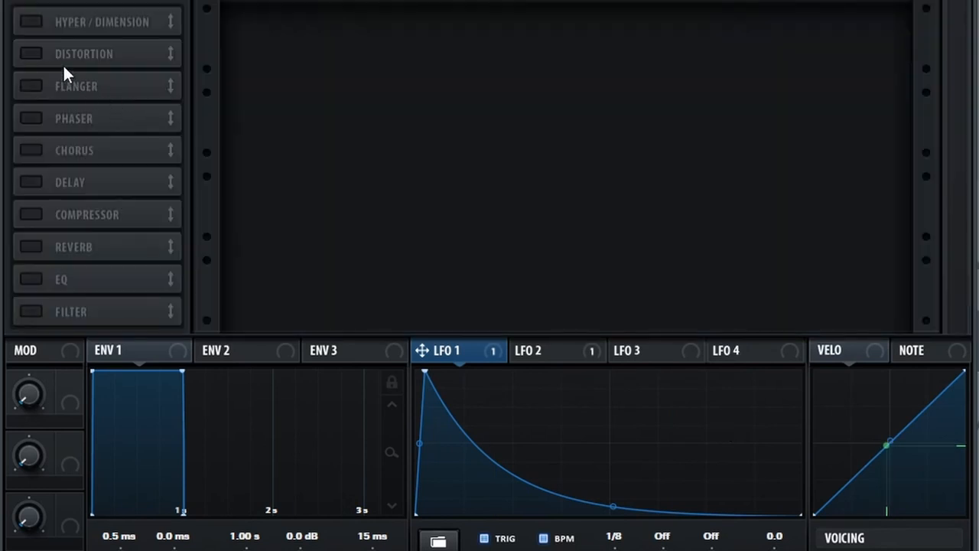
mouse_move(64, 69)
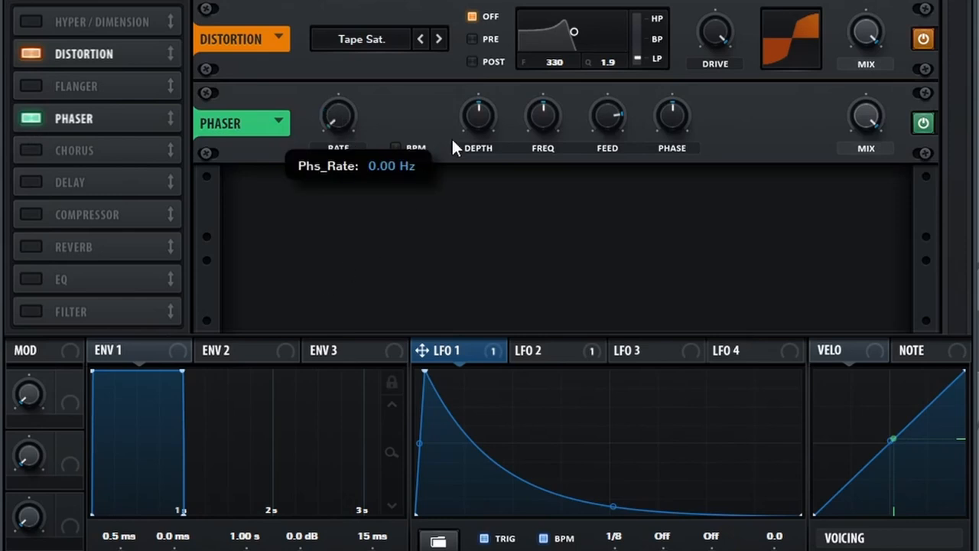
mouse_move(671, 118)
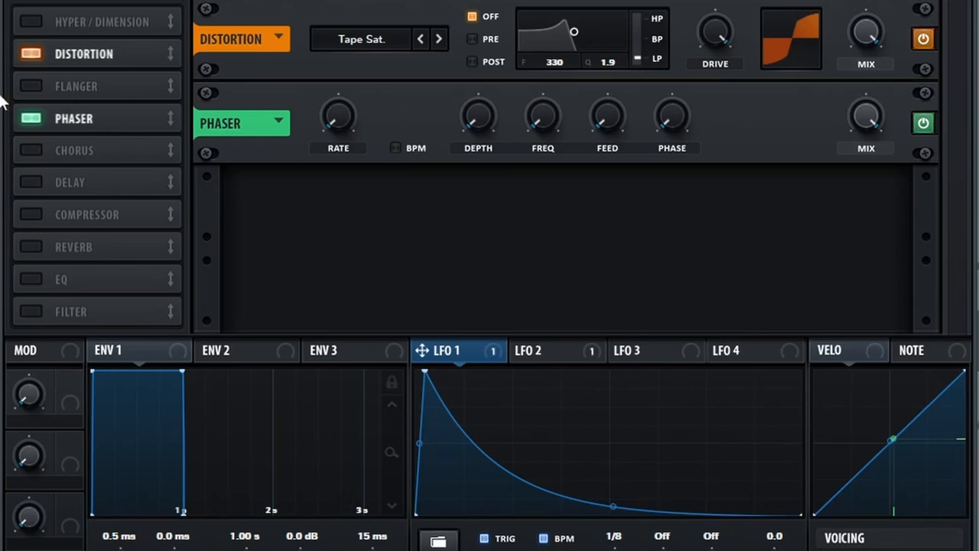
Enable the multiband compressor in Serum's effects chain
click(87, 215)
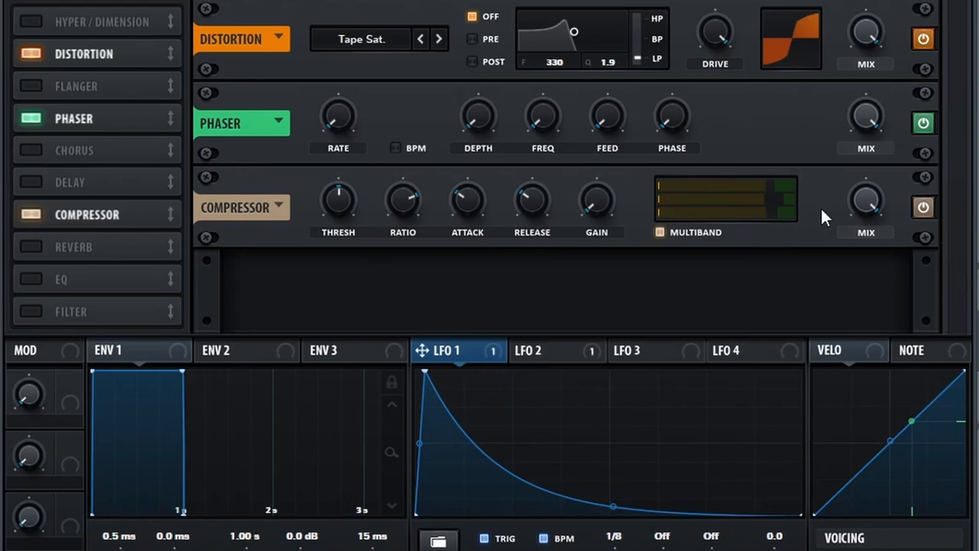
mouse_move(554, 201)
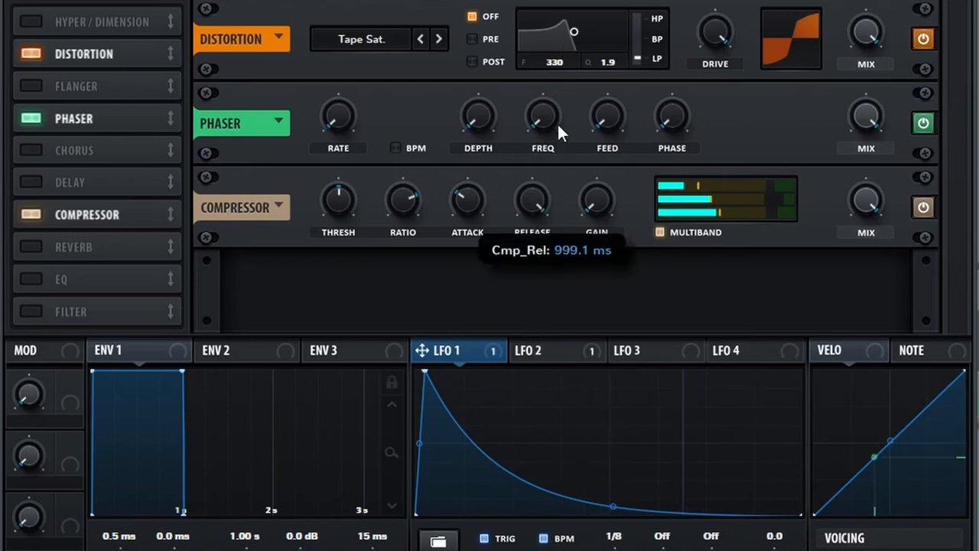
mouse_move(782, 180)
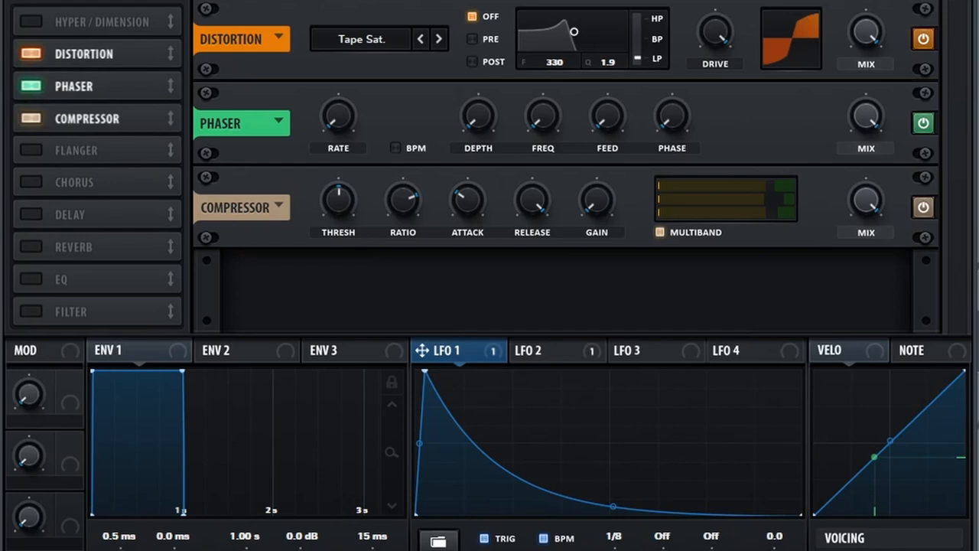
mouse_move(19, 284)
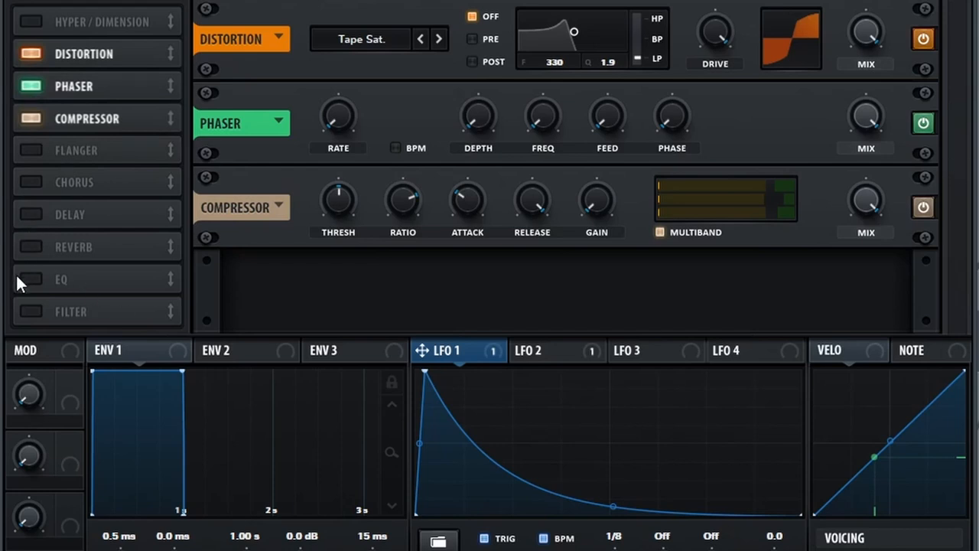
Enable the EQ module, fourth in Serum's effects chain
click(31, 279)
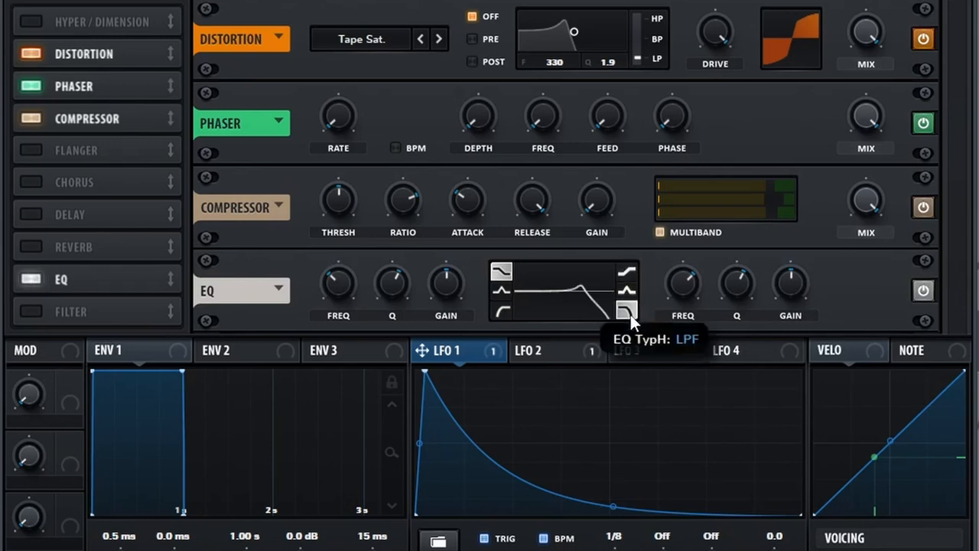
mouse_move(736, 285)
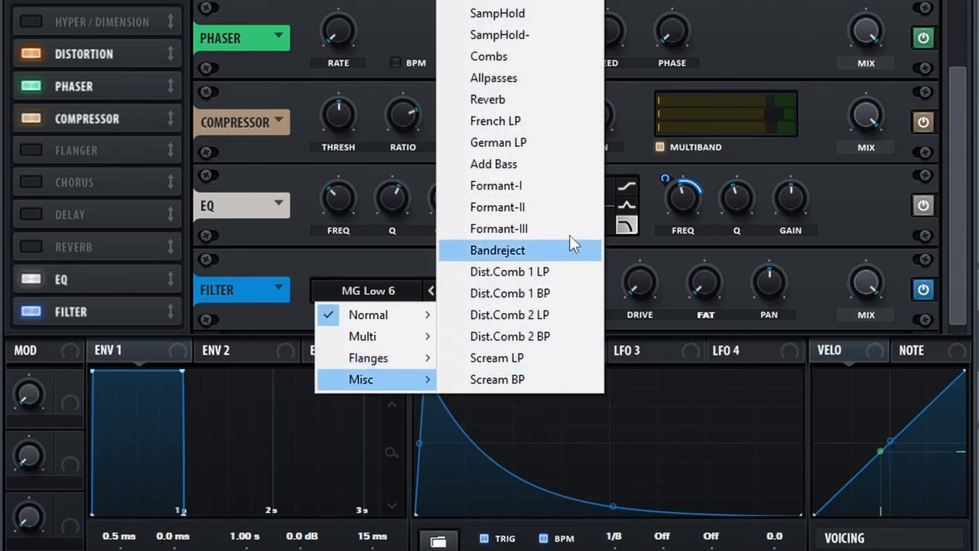
Lower the reverb filter's cutoff to 26 Hz with 11% resonance, then show LFO 3's shape
click(487, 99)
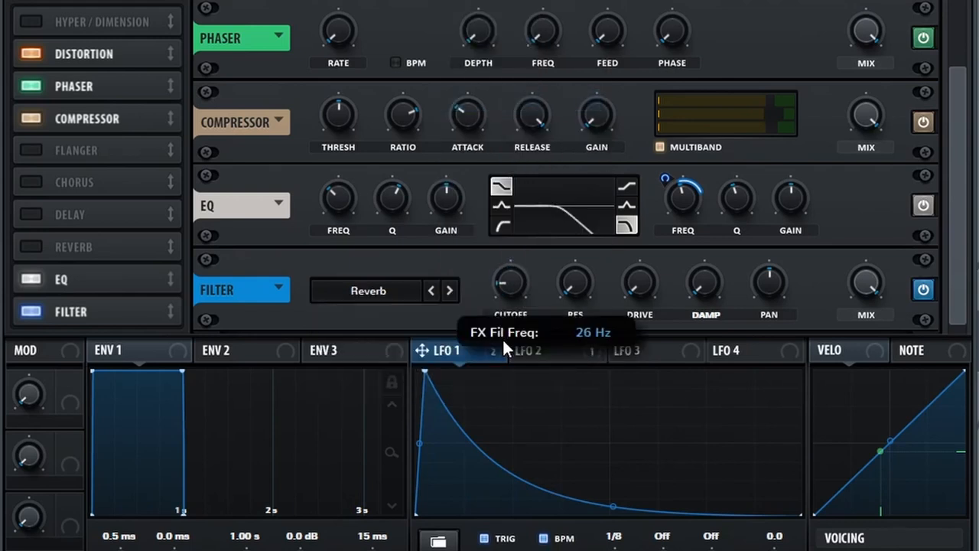
mouse_move(574, 285)
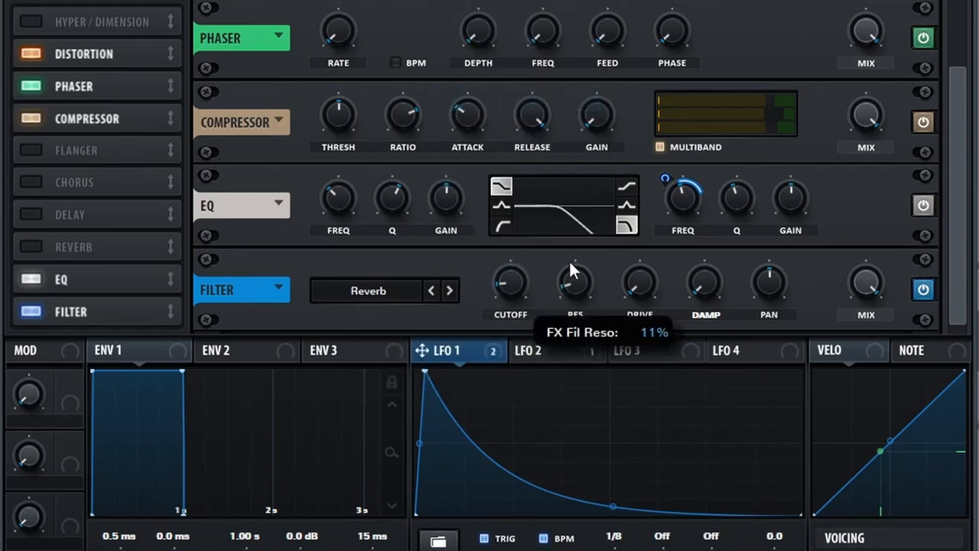
mouse_move(589, 285)
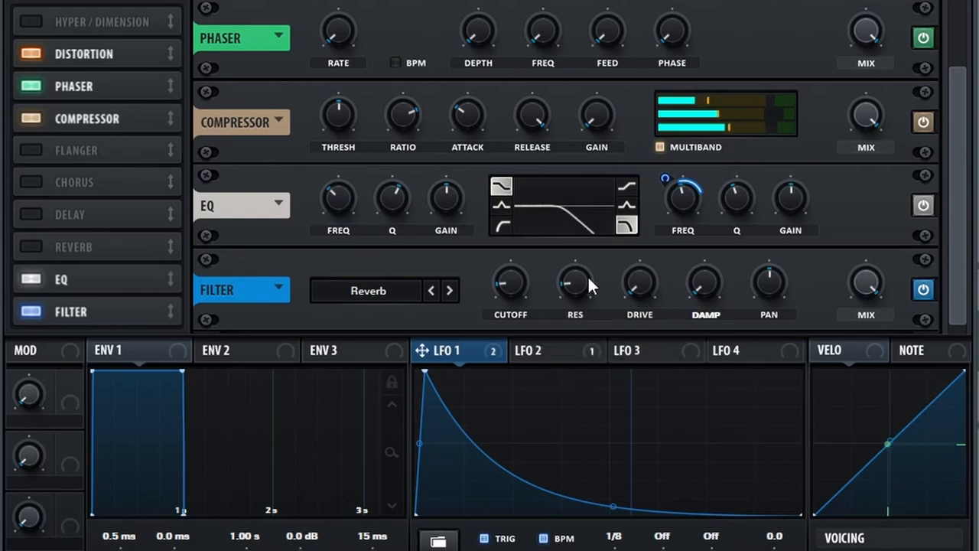
scroll(down, 3)
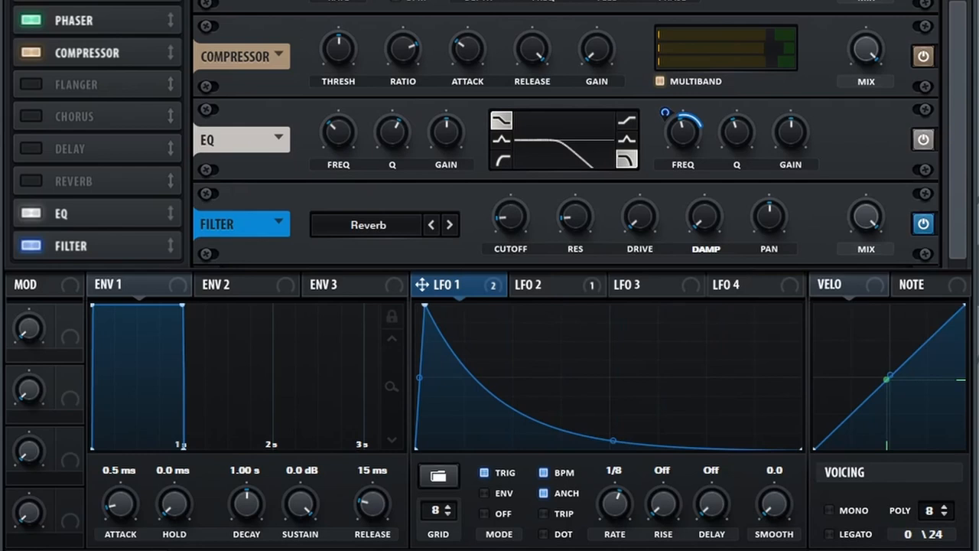
click(645, 284)
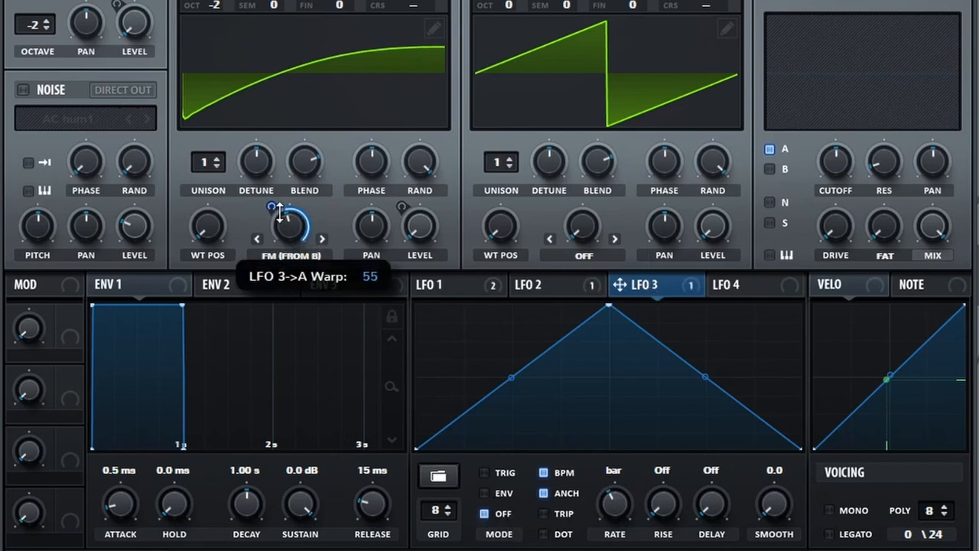
Route LFO 3 to oscillator A's FM warp with a depth of 55
drag(289, 222, 290, 252)
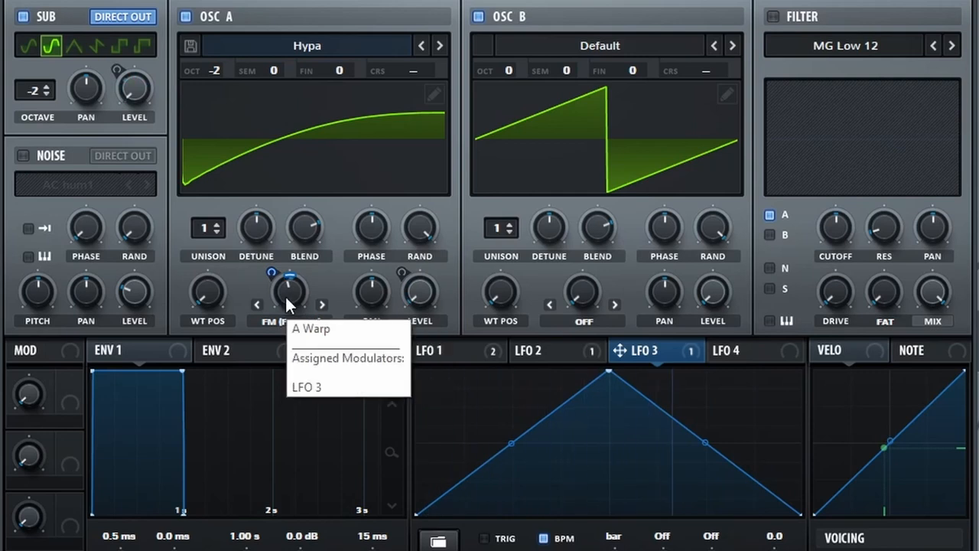
mouse_move(310, 283)
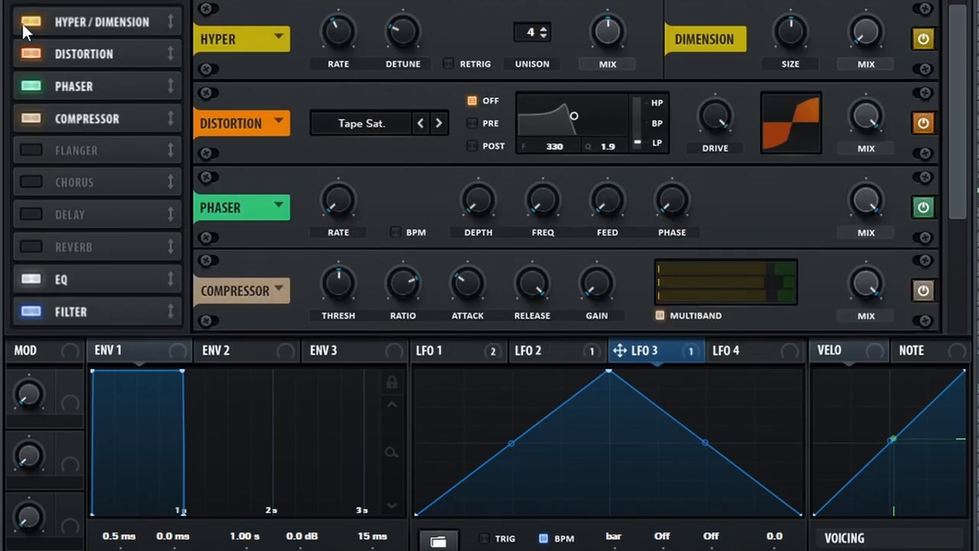
mouse_move(607, 35)
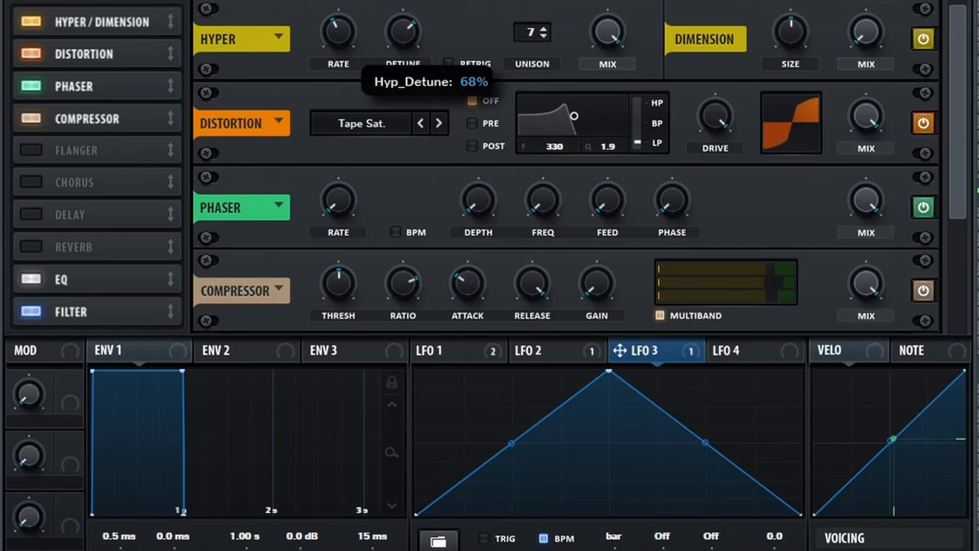
mouse_move(341, 268)
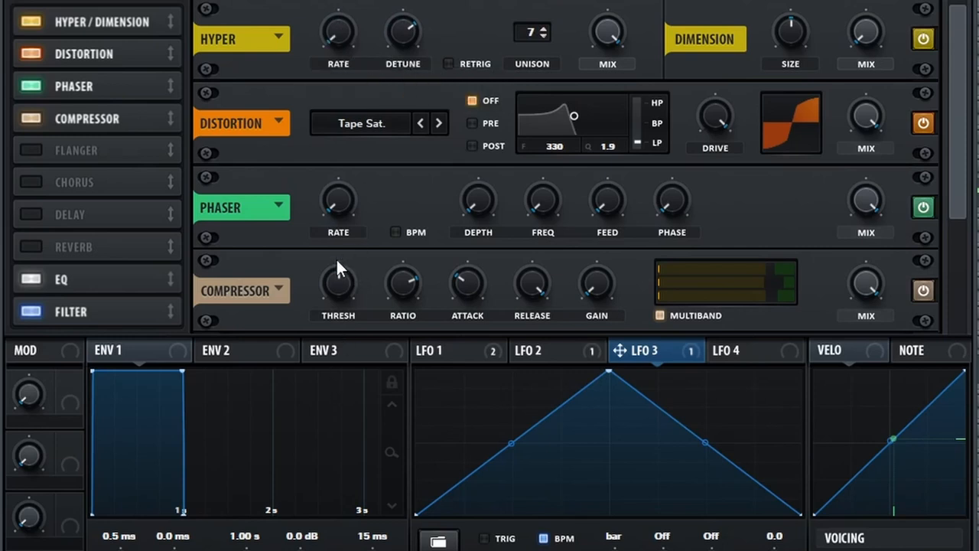
mouse_move(338, 289)
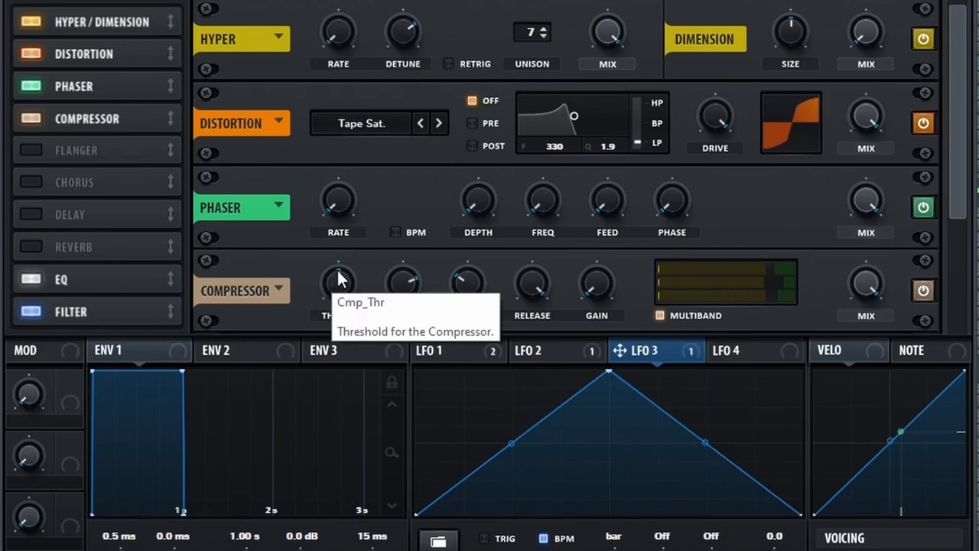
Scroll through Serum's FX rack around the Hyper unison (7 voices, 68% detune) settings
scroll(up, 3)
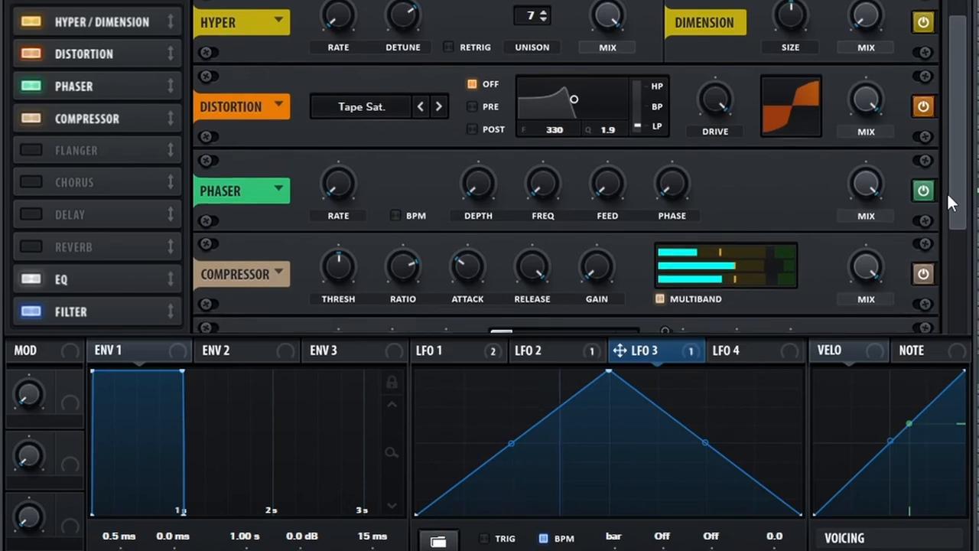
scroll(down, 3)
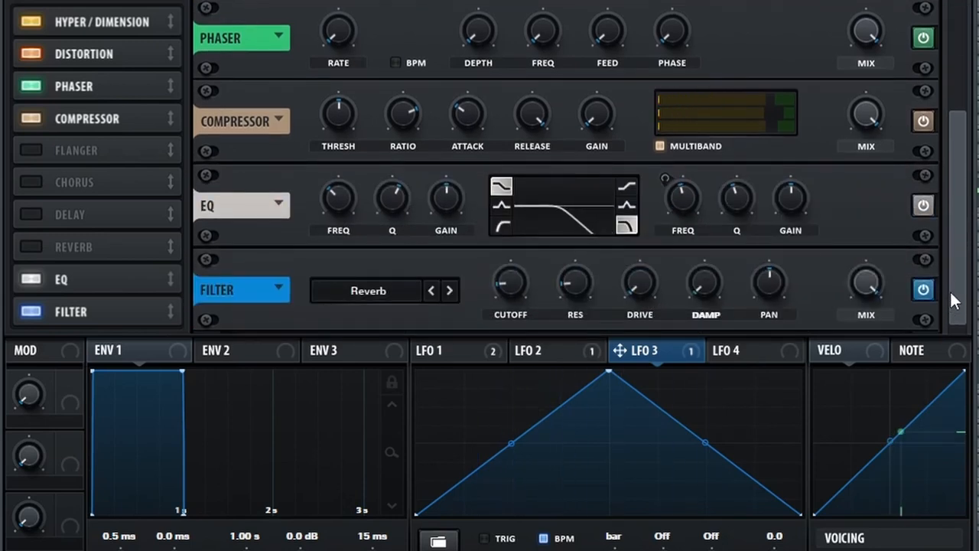
scroll(up, 3)
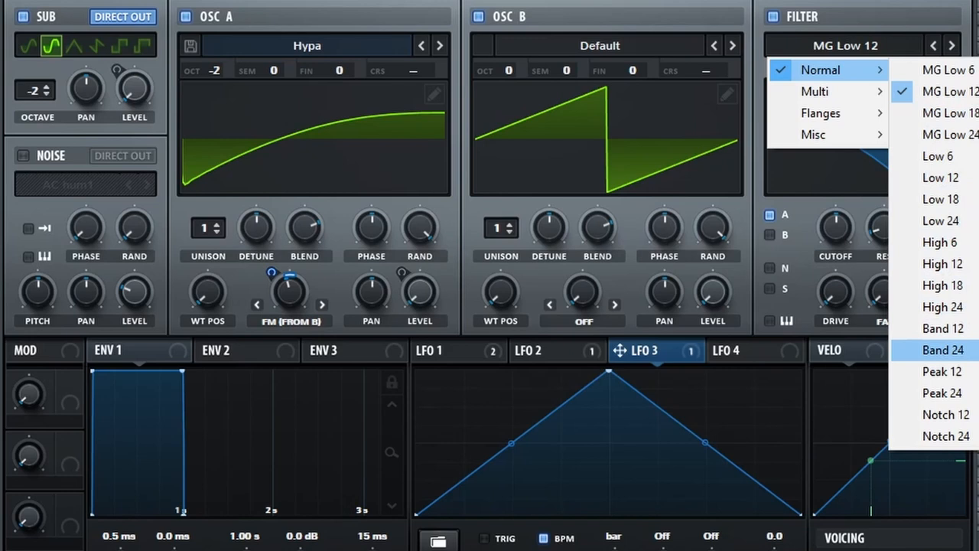
Switch Serum's main filter type from MG Low 12 to Band 12
click(943, 328)
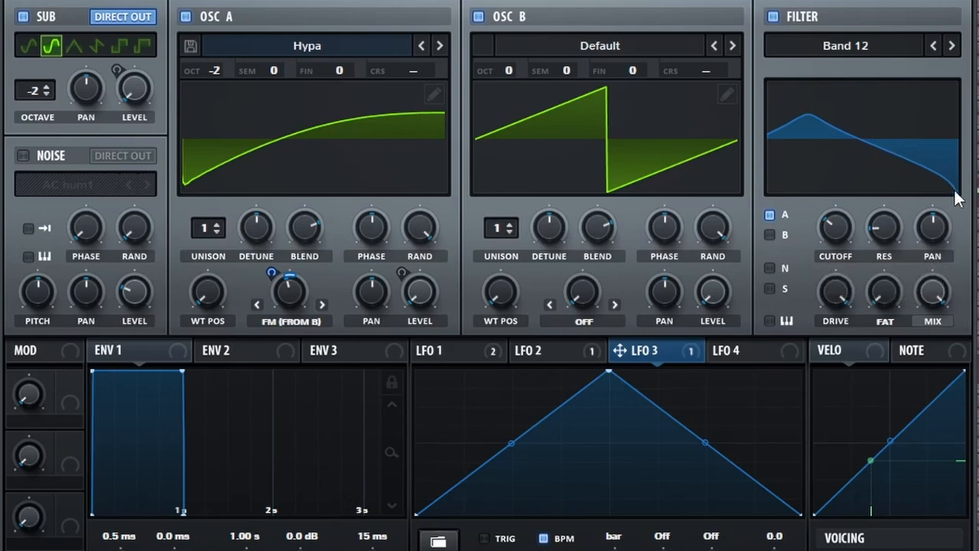
mouse_move(762, 92)
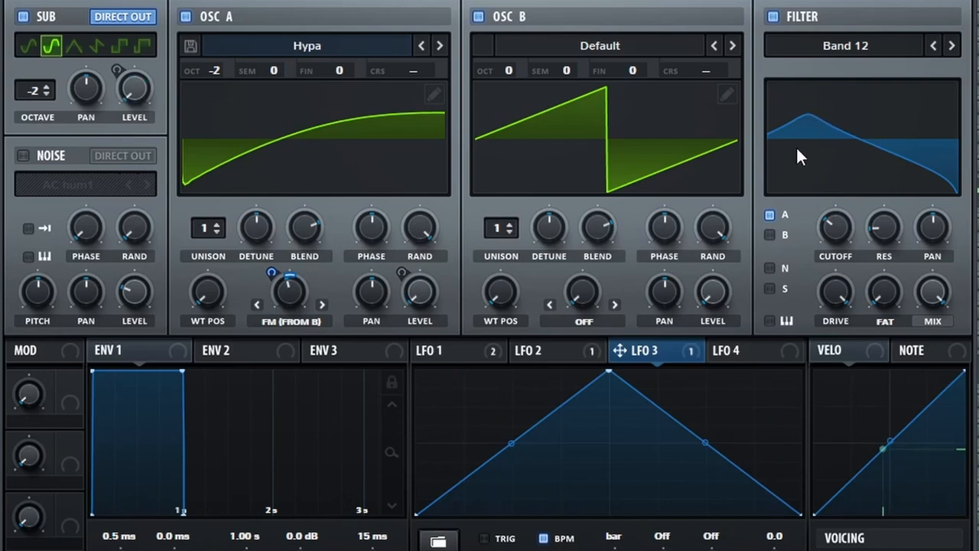
mouse_move(767, 133)
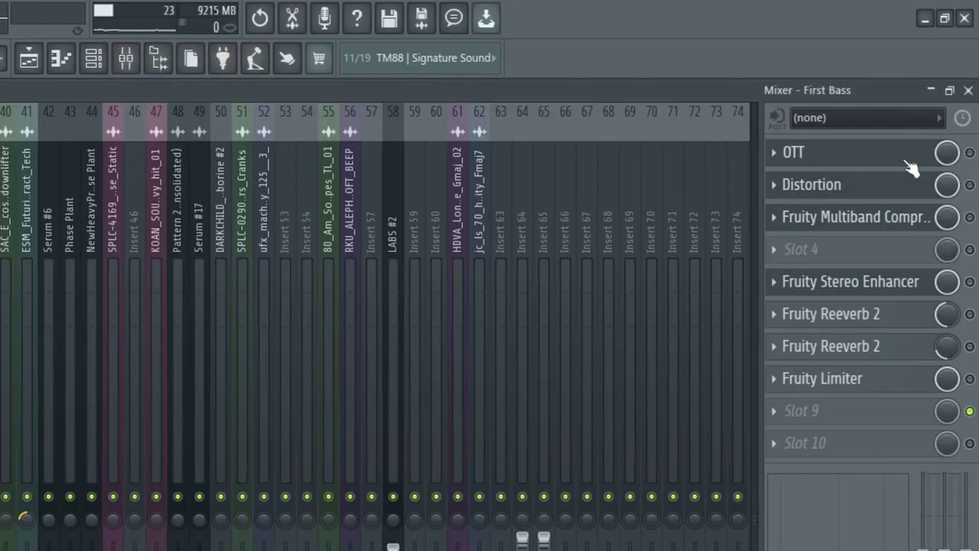
Open First Bass's OTT, Distortion and Fruity Multiband Compressor plugin windows for review
click(794, 152)
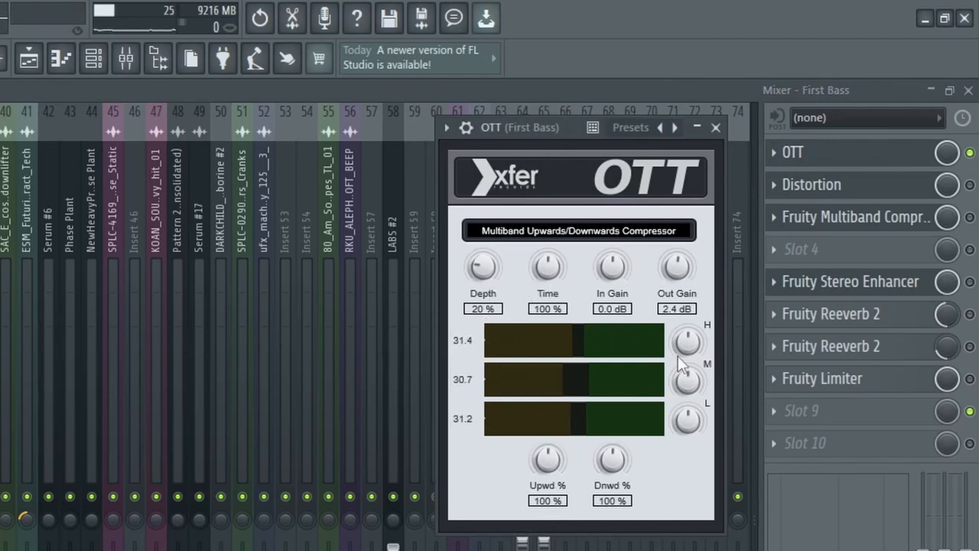
click(813, 184)
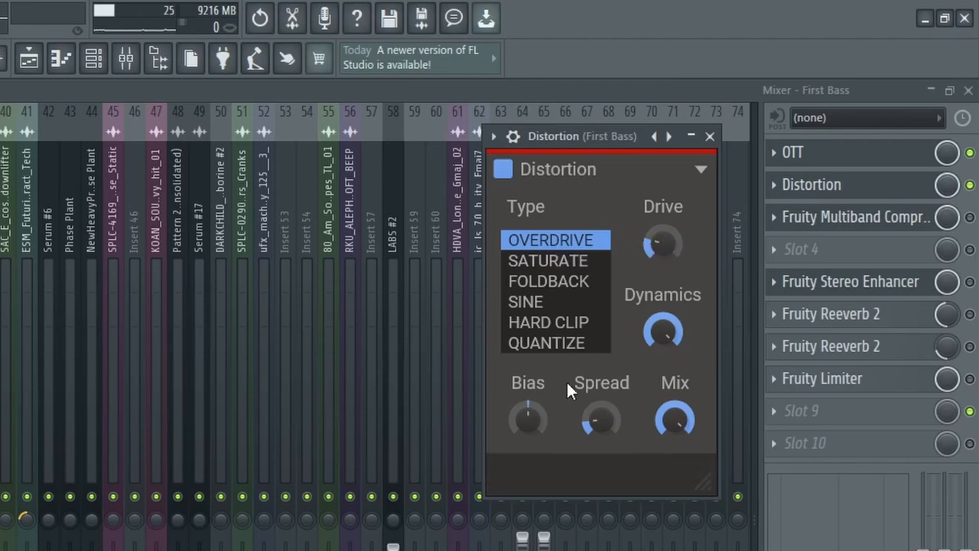
mouse_move(600, 420)
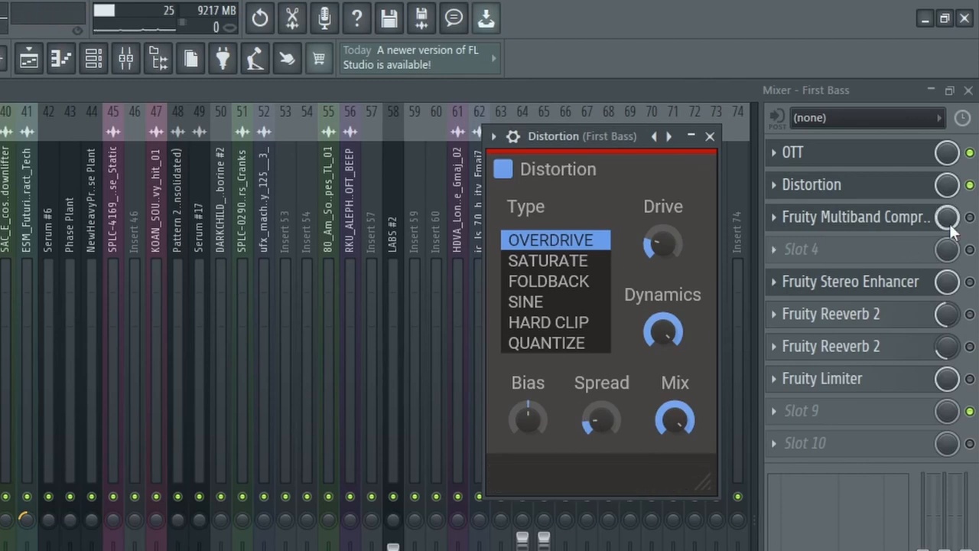
click(708, 136)
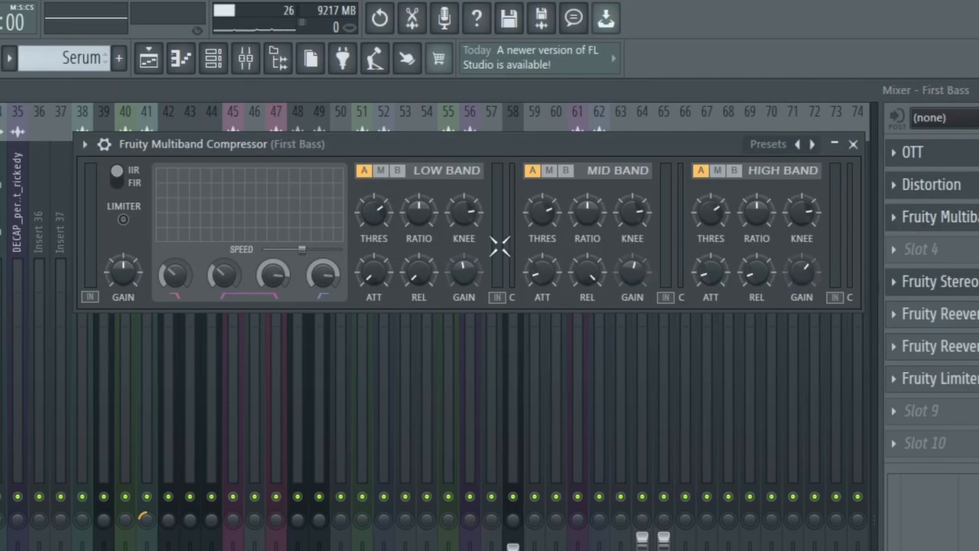
mouse_move(277, 226)
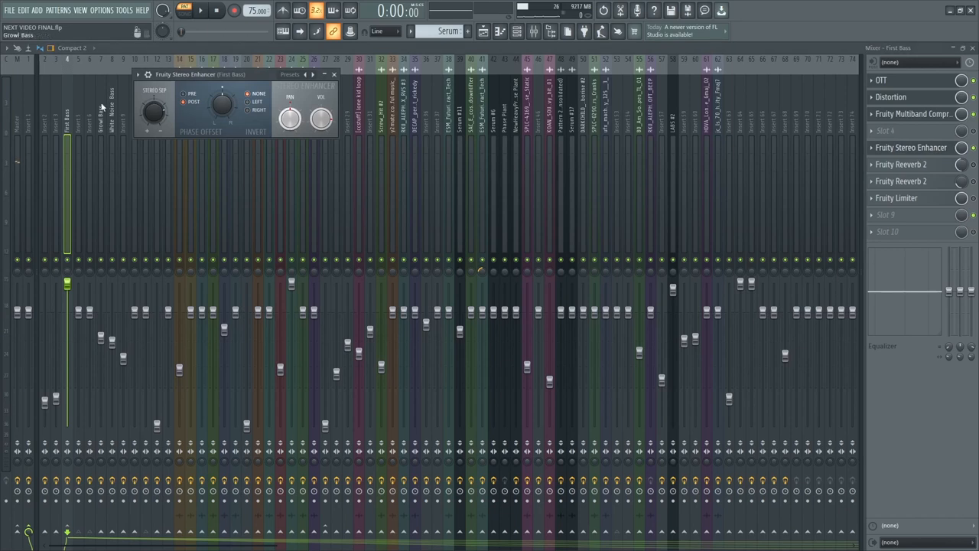
Review First Bass's Fruity Stereo Enhancer and start the arrangement playing
drag(155, 111, 155, 119)
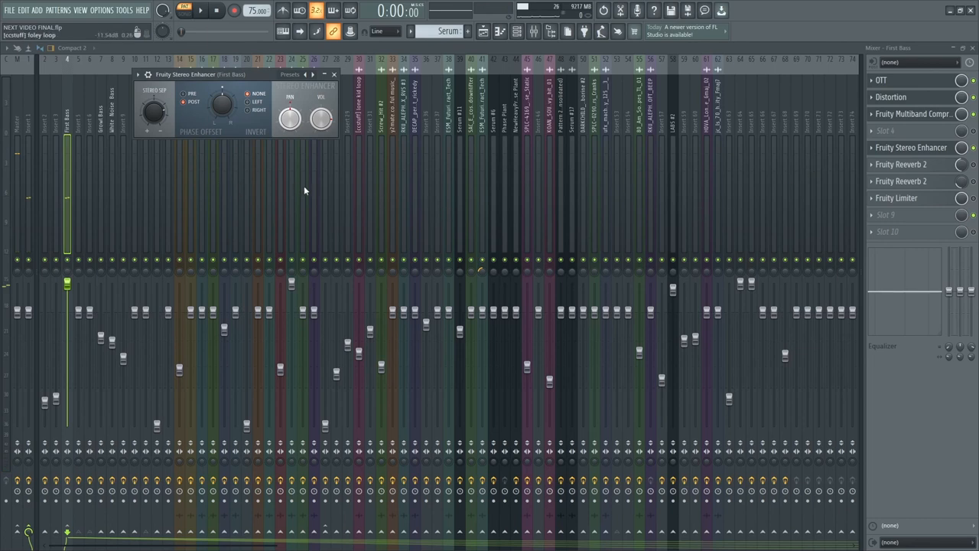
click(335, 75)
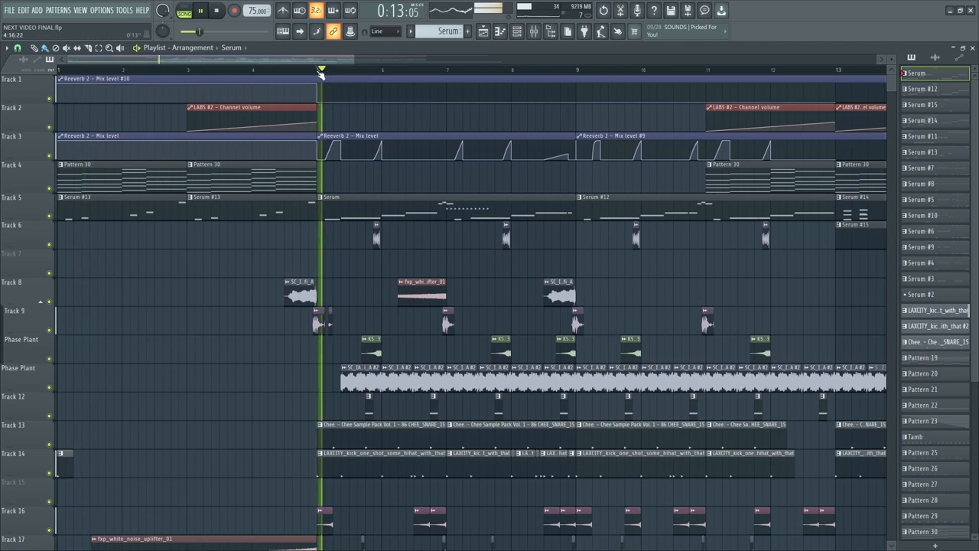
Toggle the transport so the arrangement plays on past 15 seconds
click(200, 10)
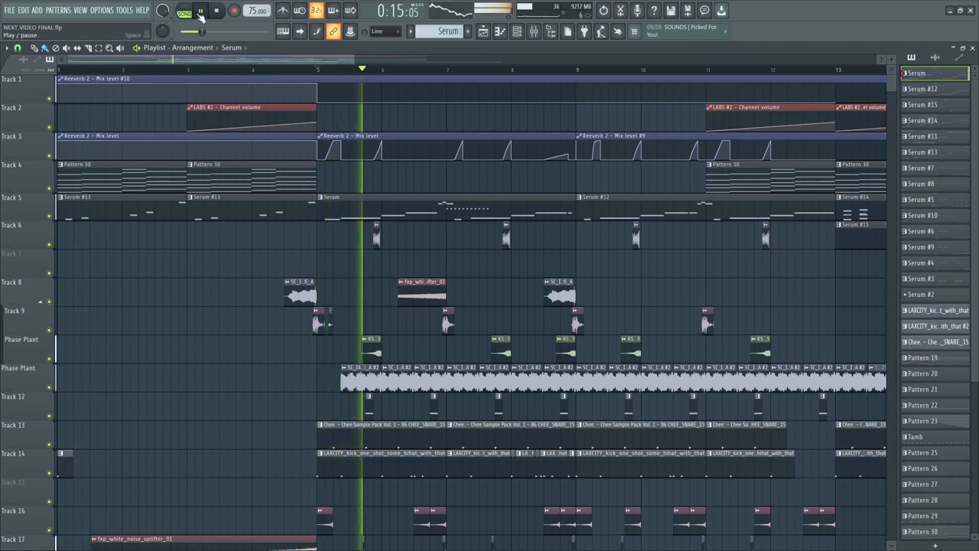